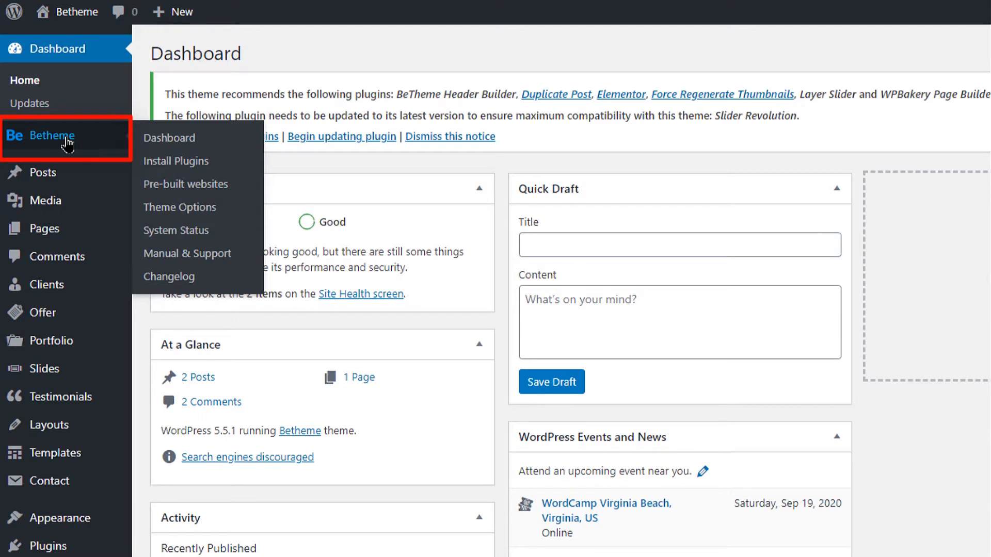
- Go to the Betheme welcome dashboard confirming the theme is registered
click(169, 138)
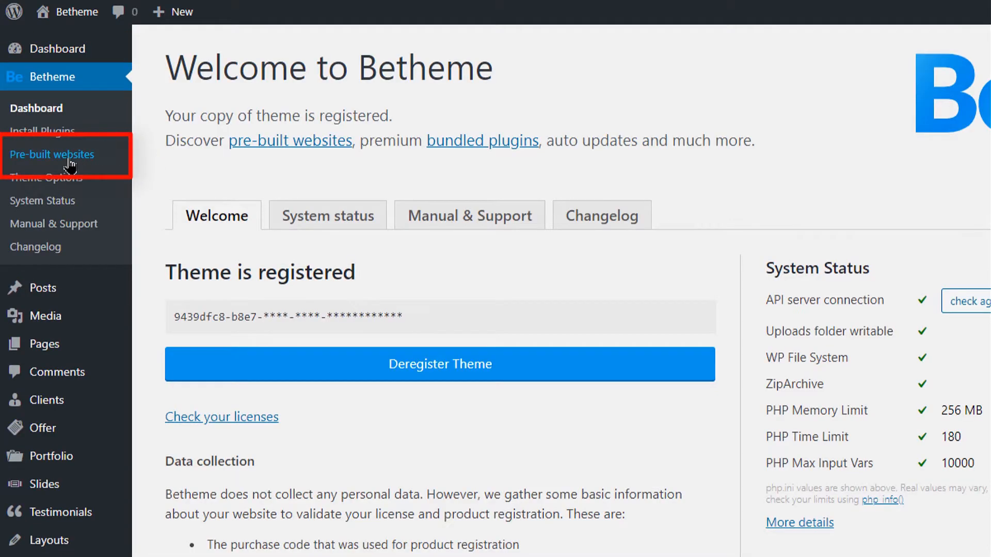
- Show Betheme's Install pre-built website gallery of templates
click(51, 154)
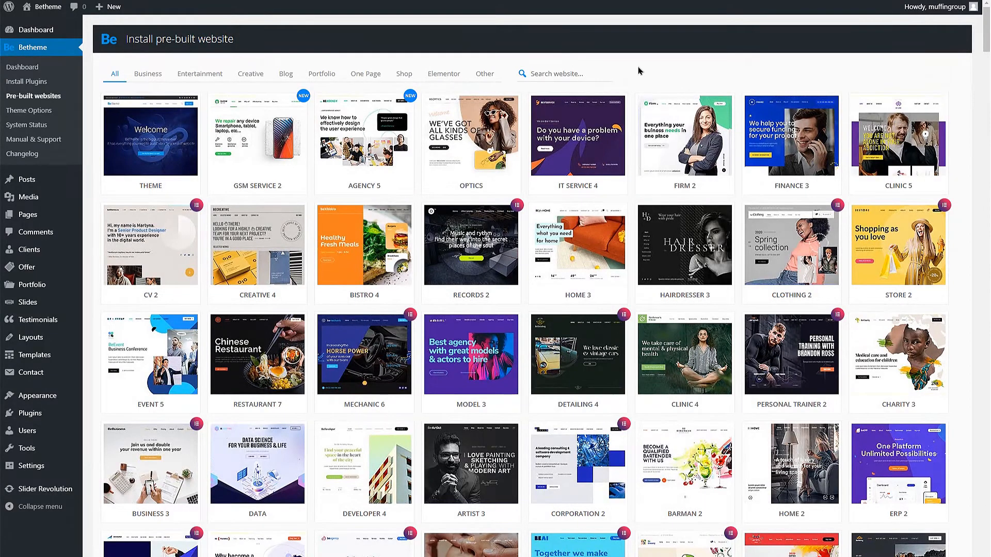
mouse_move(632, 81)
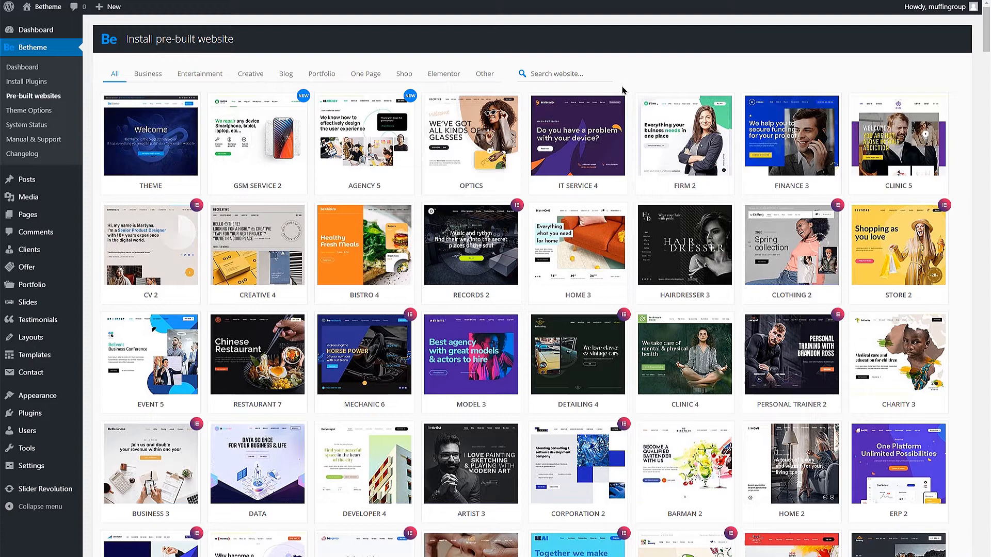
mouse_move(578, 139)
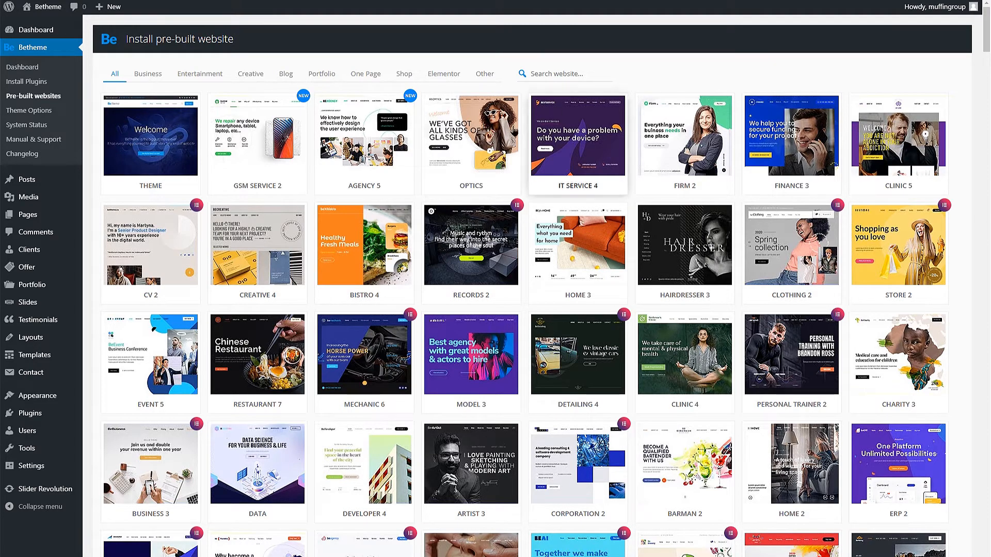
mouse_move(463, 146)
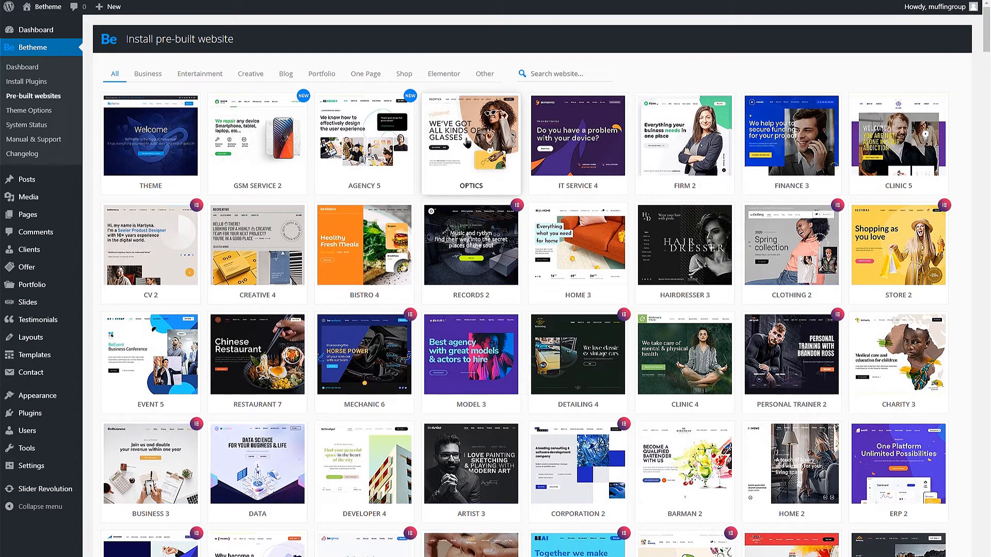
- Review the Optics website's required plugins and start its installation
click(471, 139)
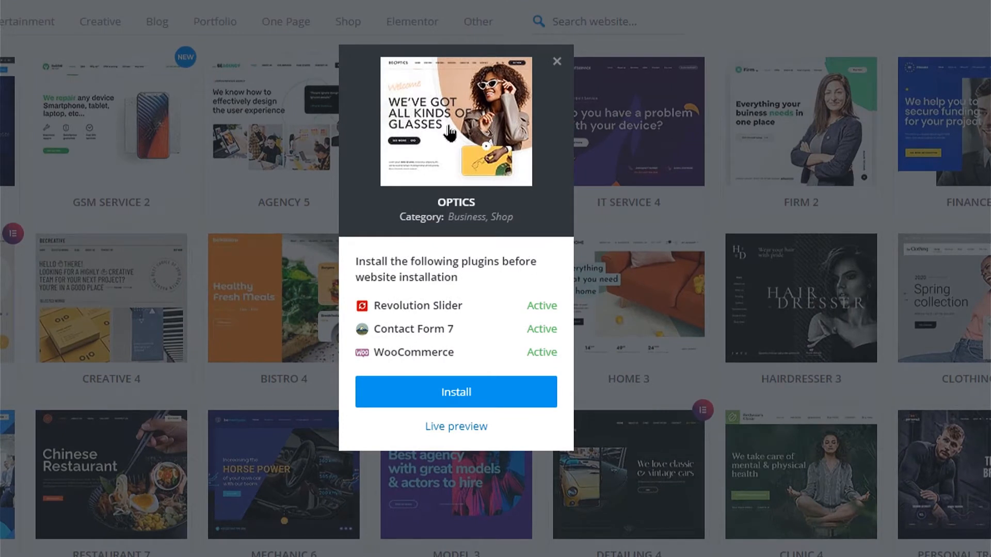
mouse_move(461, 147)
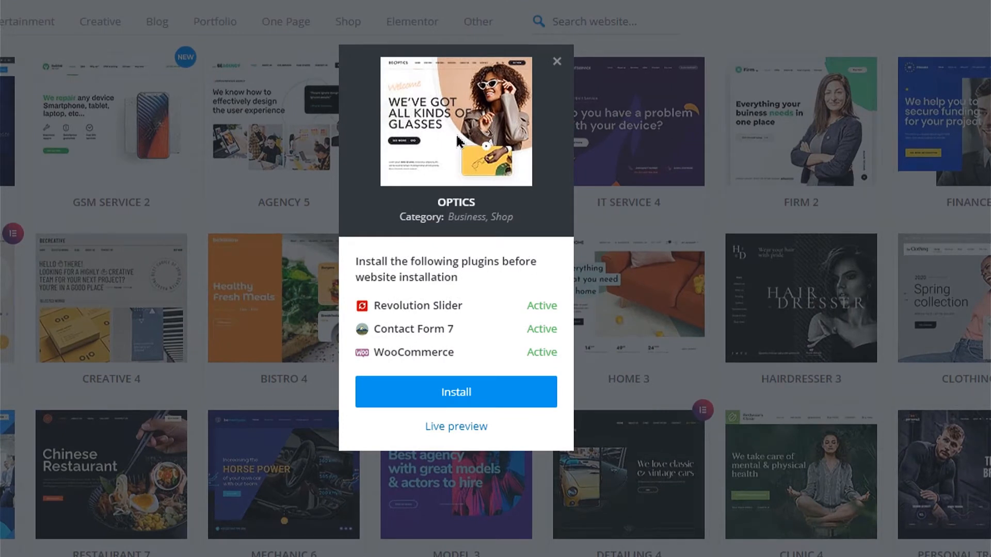
mouse_move(463, 147)
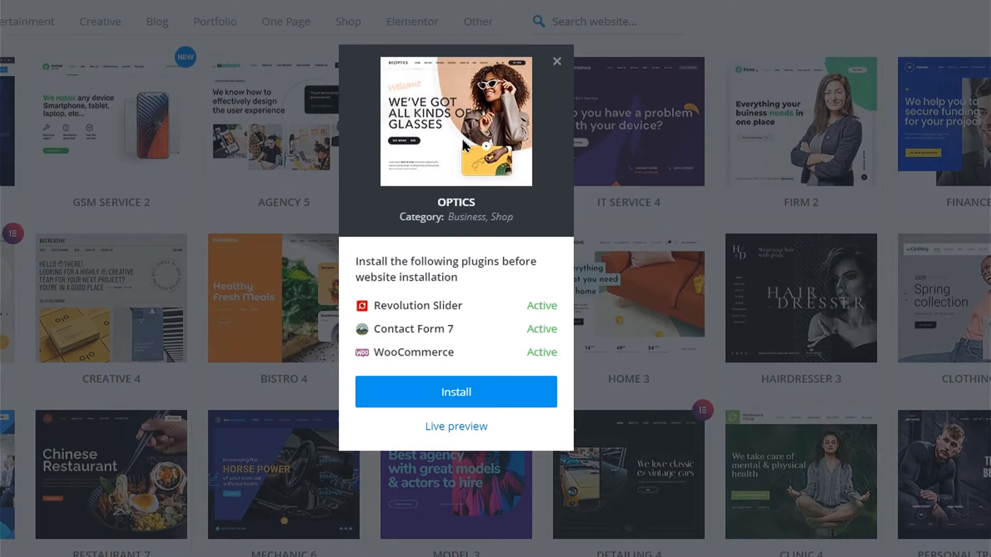
mouse_move(481, 147)
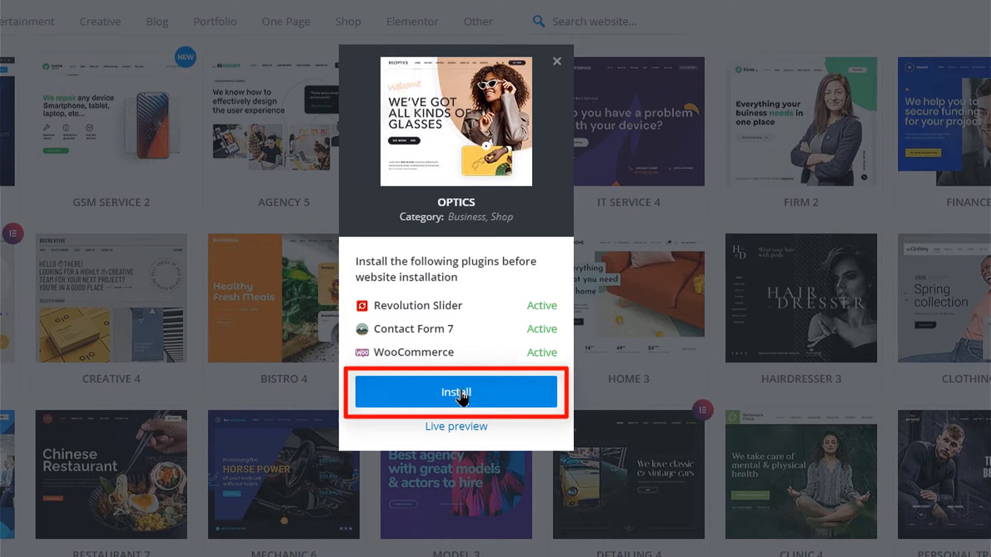
click(456, 392)
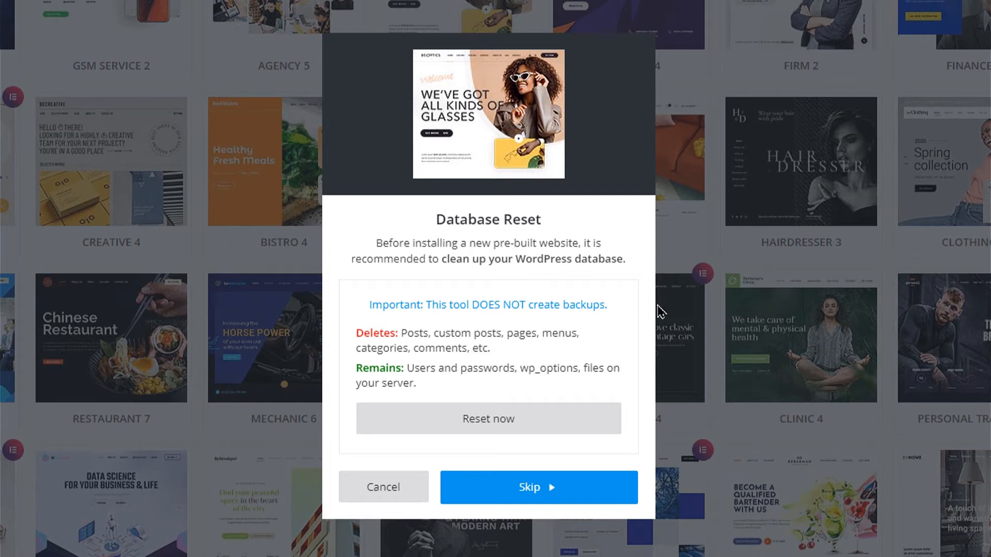
mouse_move(673, 329)
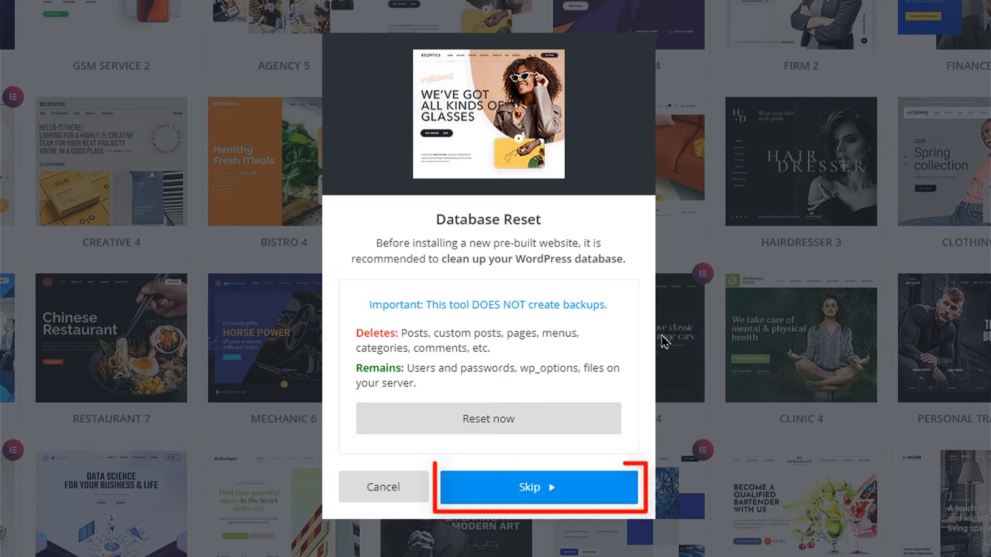
- Skip the Database Reset to reach the Install BeOptics options
click(539, 487)
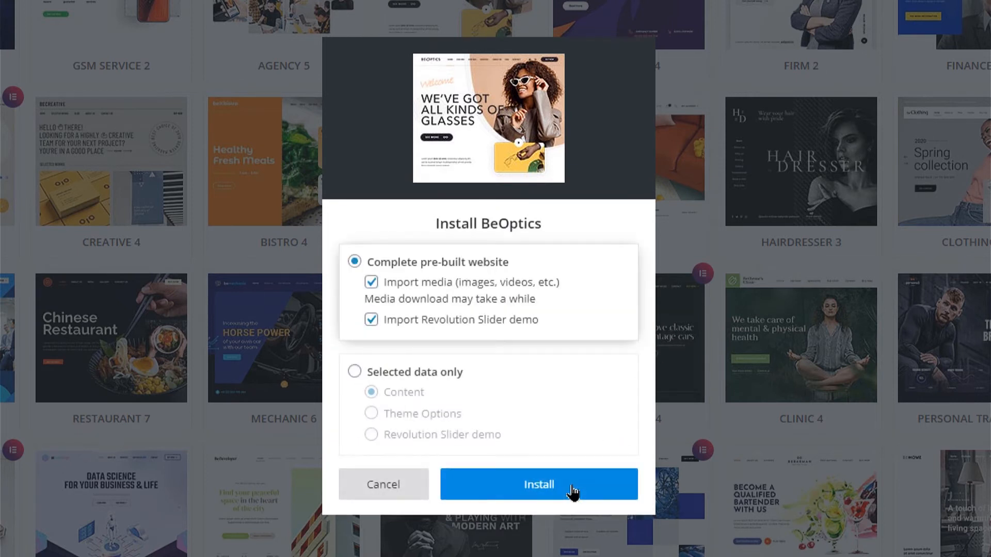
mouse_move(583, 473)
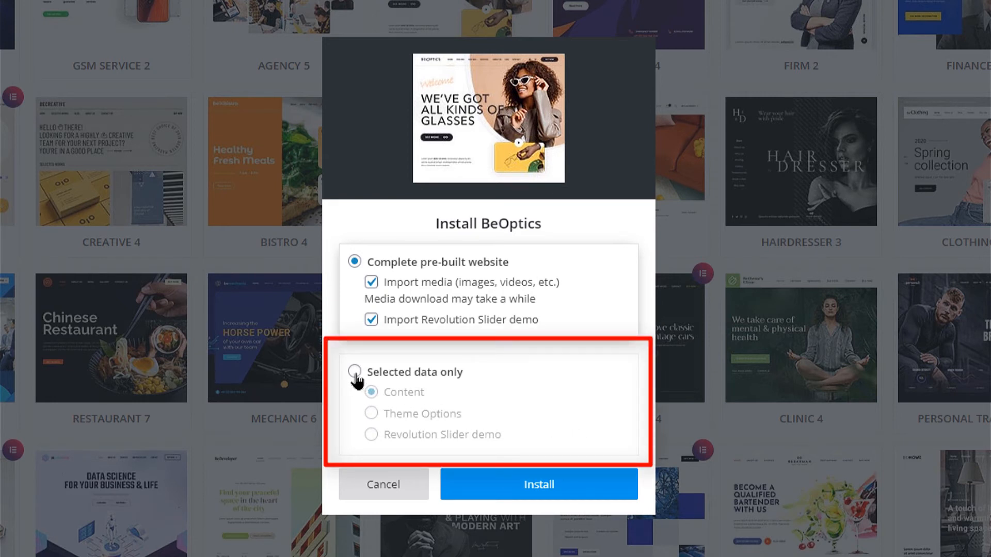
click(354, 371)
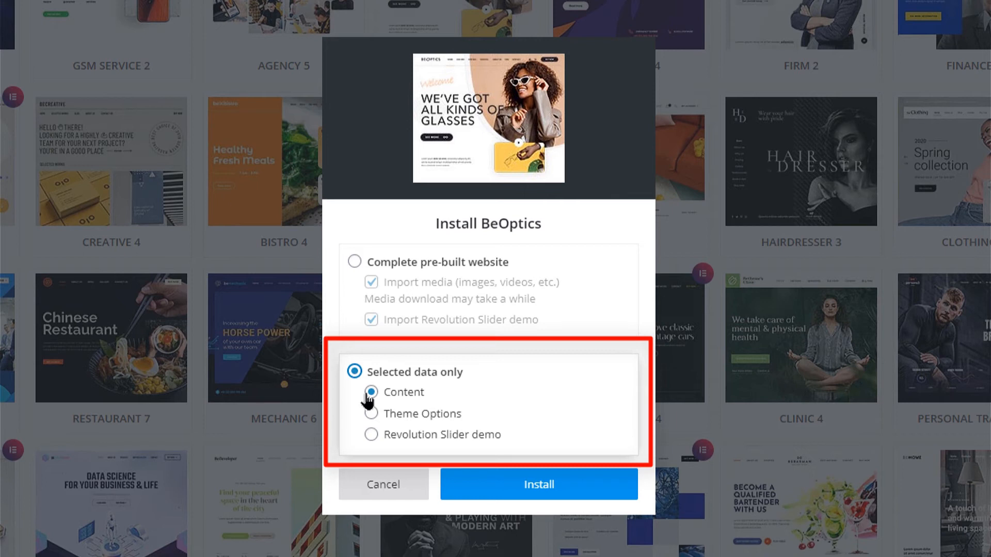
click(370, 414)
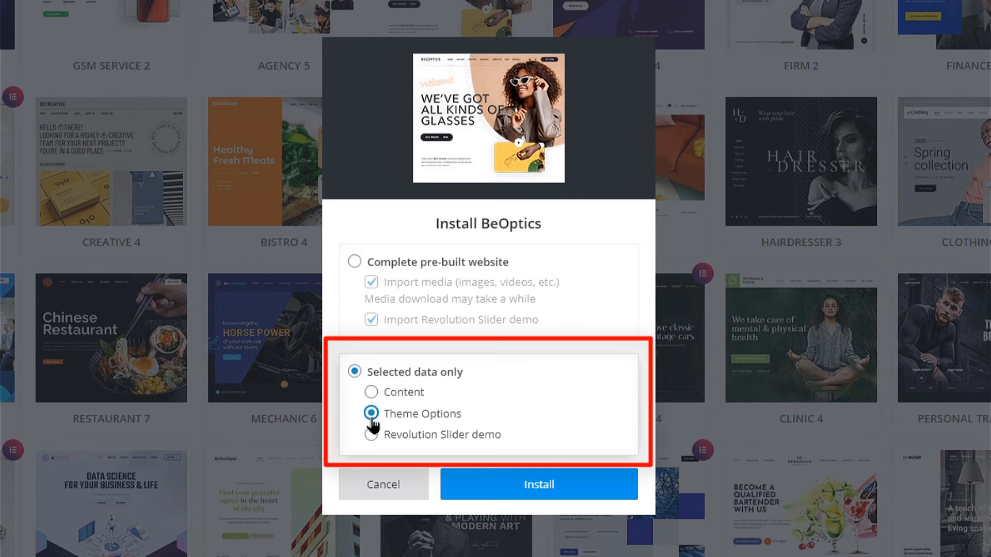
click(372, 434)
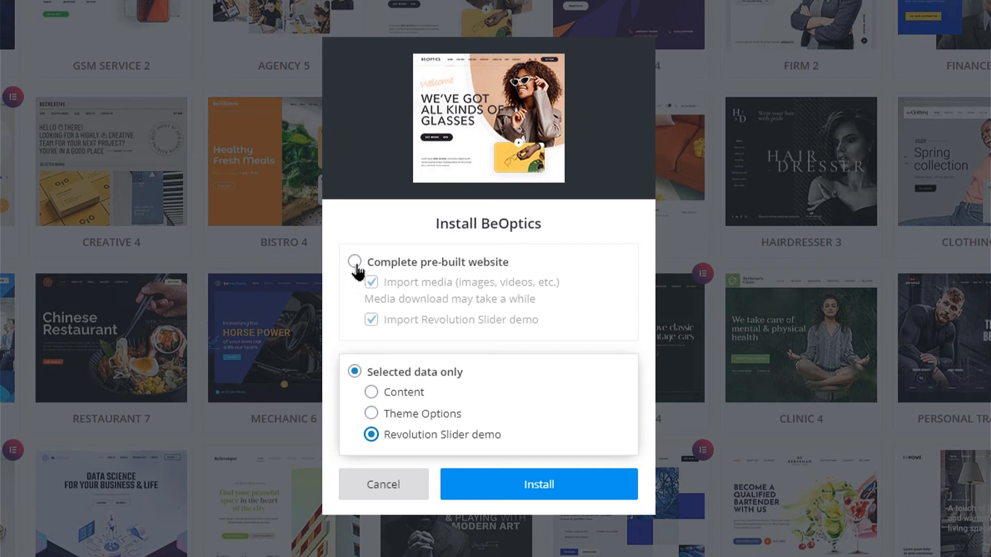
click(354, 263)
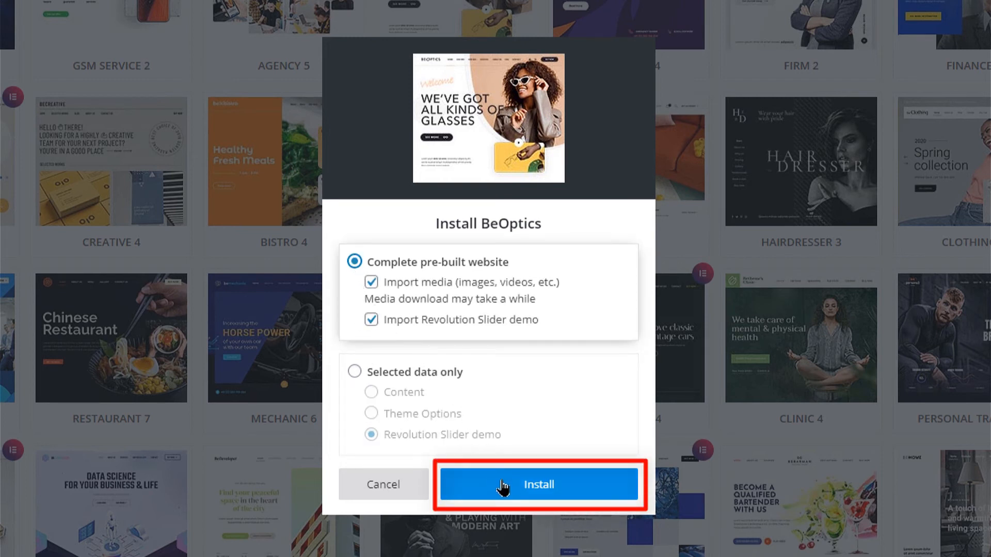
- Install the complete BeOptics website with media and Revolution Slider demo
click(538, 485)
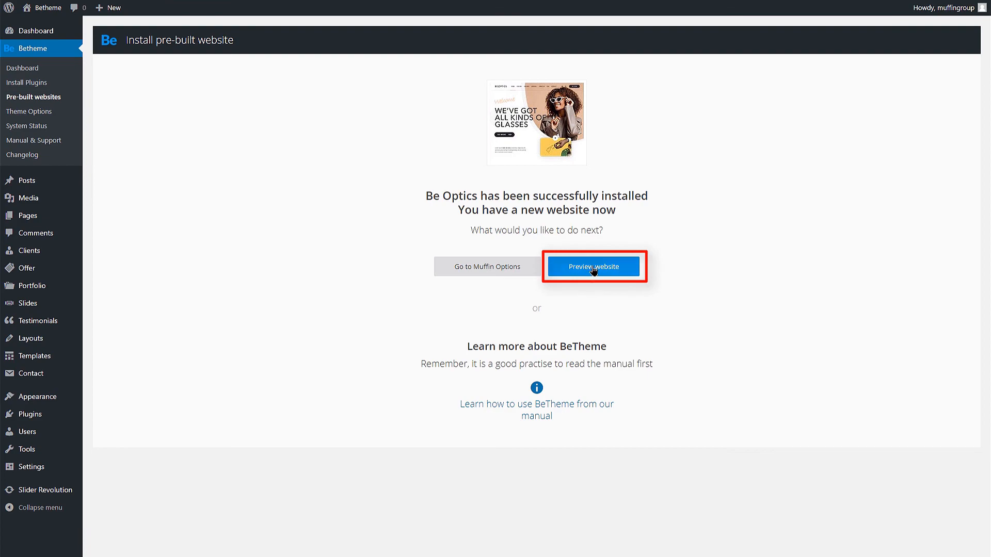
- Preview the live BeOptics homepage and scroll through its about-us and newsletter sections
click(593, 267)
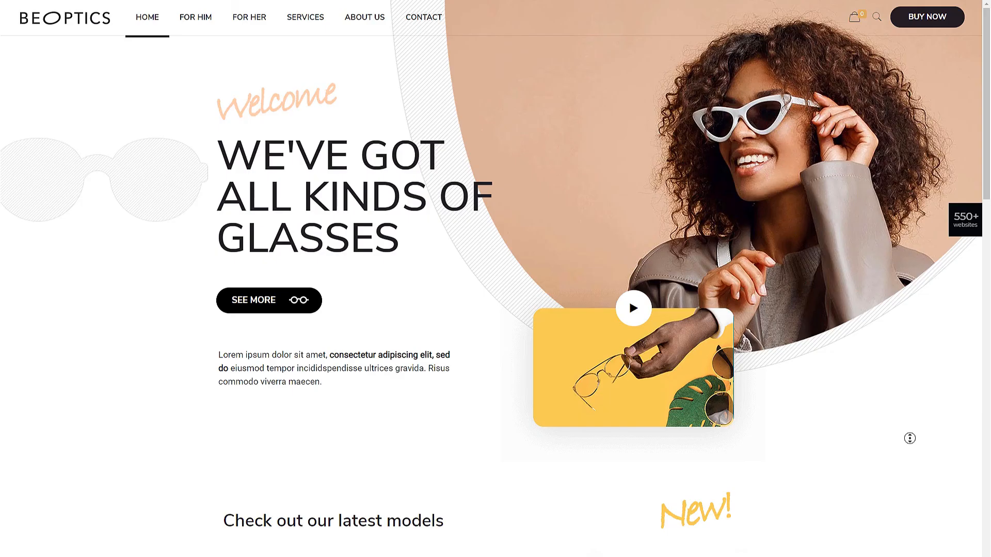
scroll(down, 3)
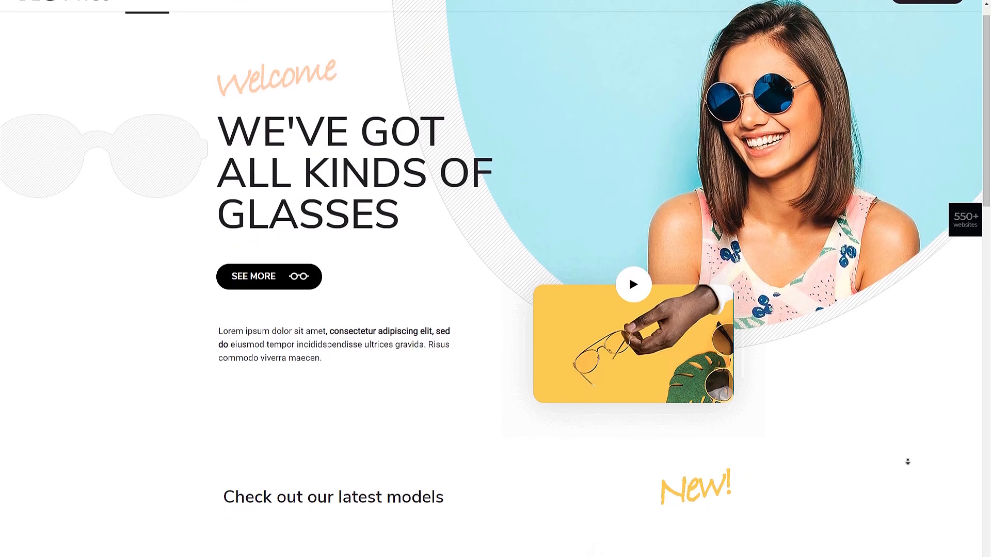
scroll(down, 3)
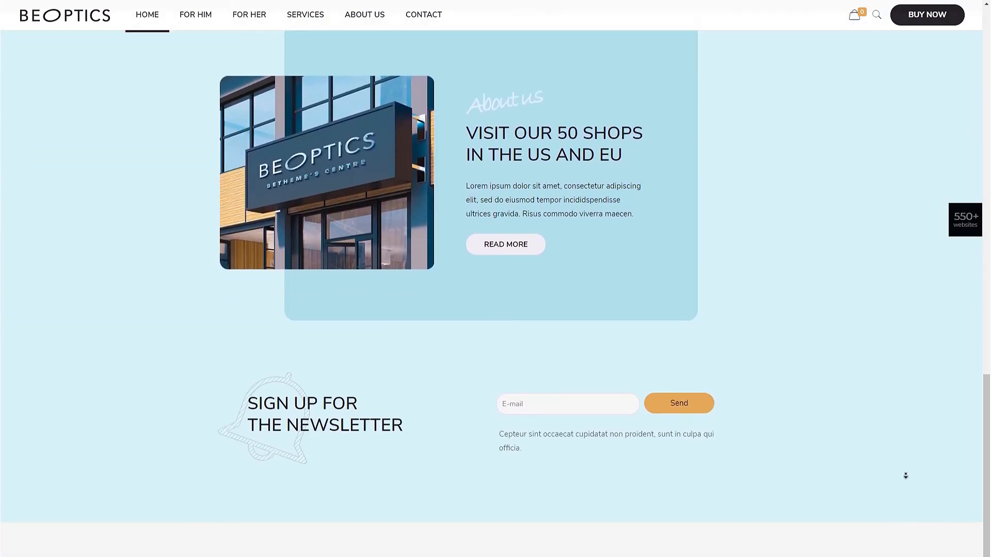